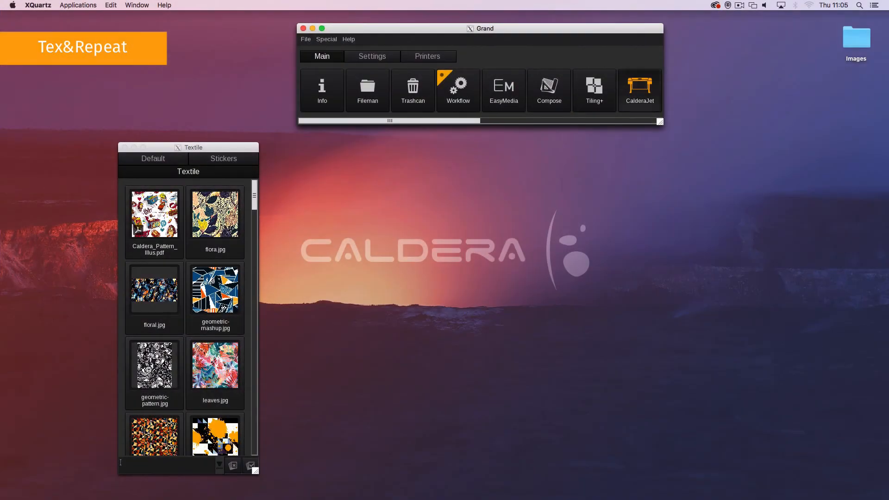
- Launch CalderaJet from the dock with the OurColors_p6.ai pattern loaded as a job
left_click(639, 91)
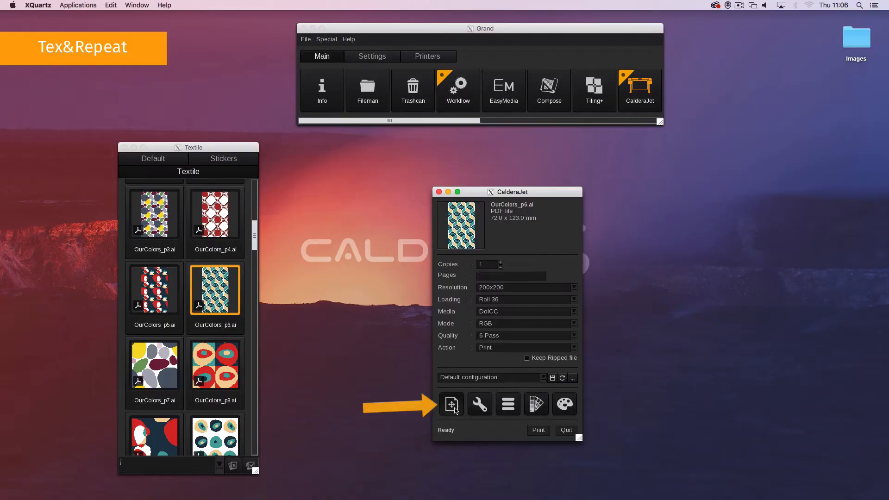
left_click(451, 405)
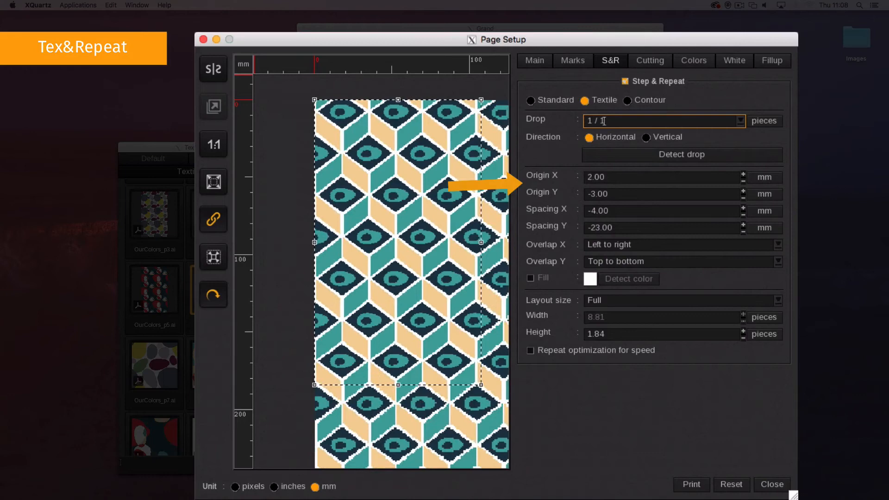
- Enter repeat origin X 3.00 mm, Y 4.00 mm and spacing X 11.00 mm in the S&R tab
left_click(743, 175)
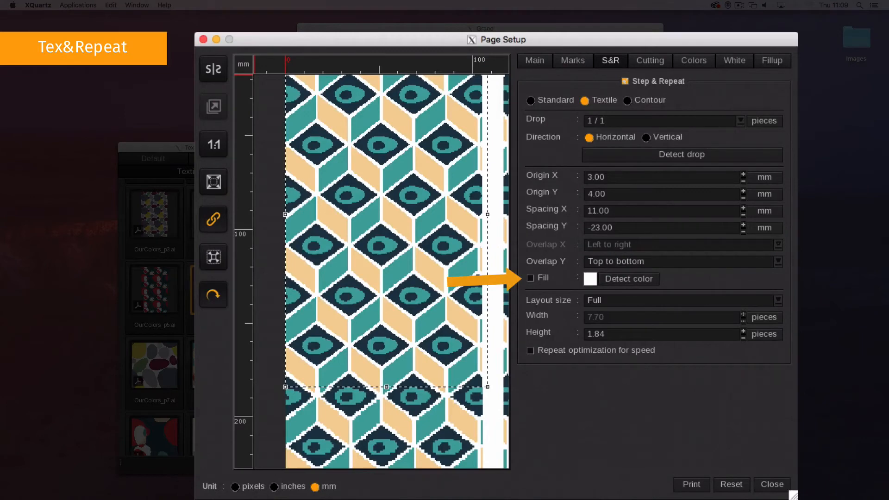
- Enable Fill for the repeat spacing and confirm magenta as the fill colour
left_click(529, 279)
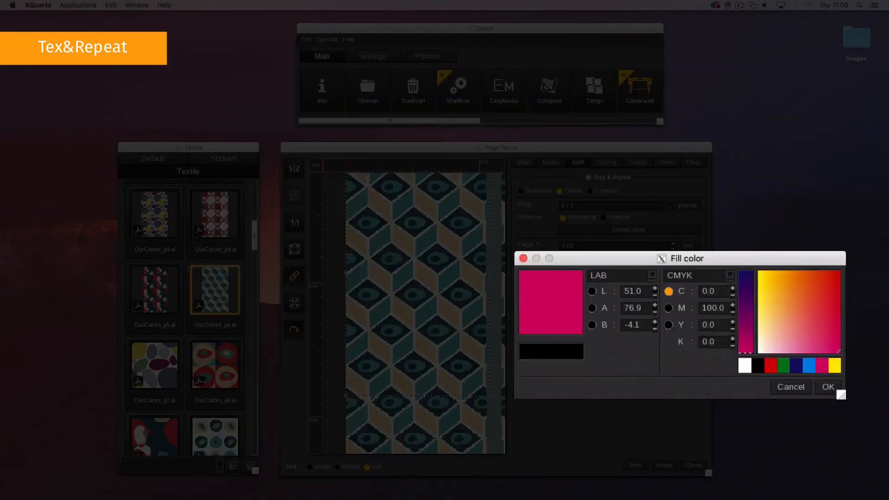
left_click(827, 388)
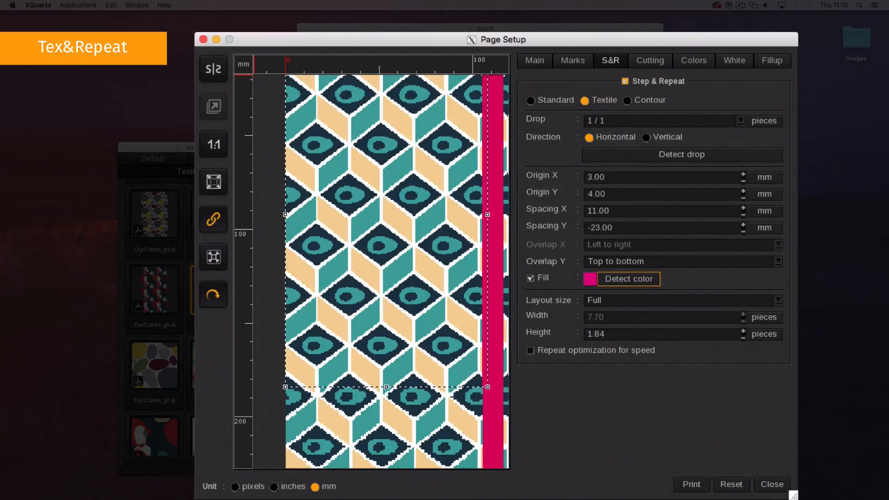
- Try Minimal layout, return to Full 914.40 mm width and raise height to 2.00 pieces
left_click(683, 300)
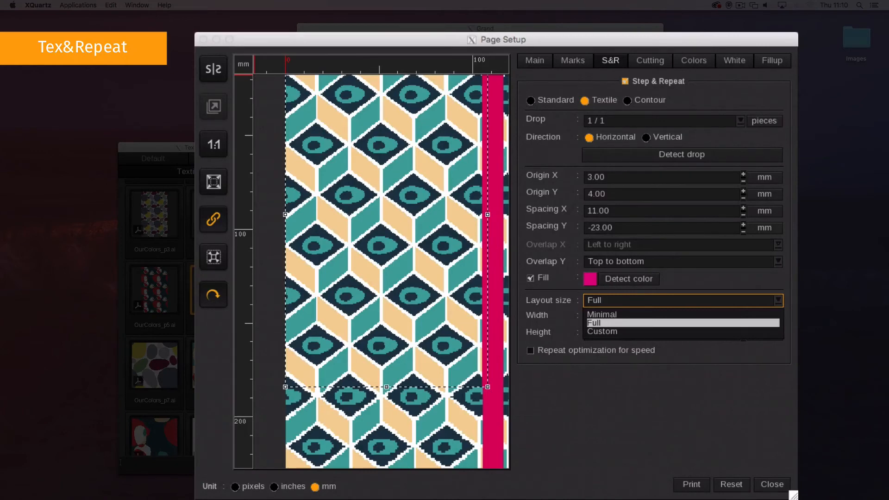
left_click(602, 314)
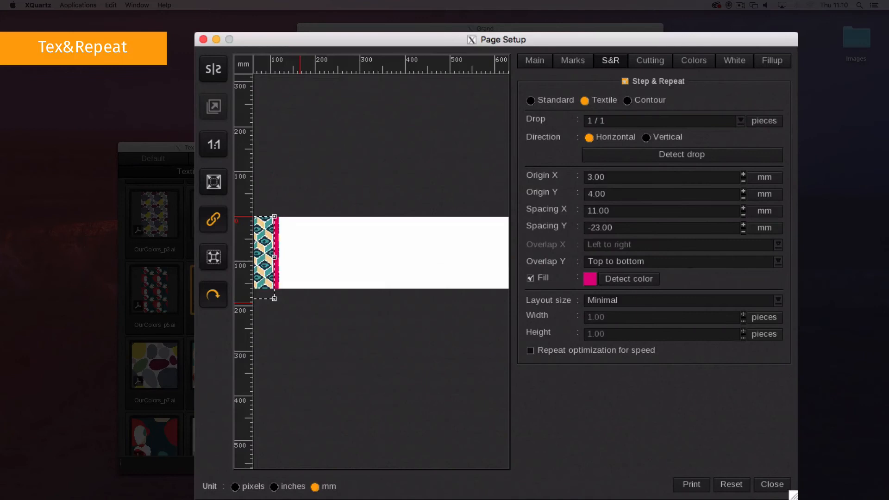
left_click(683, 300)
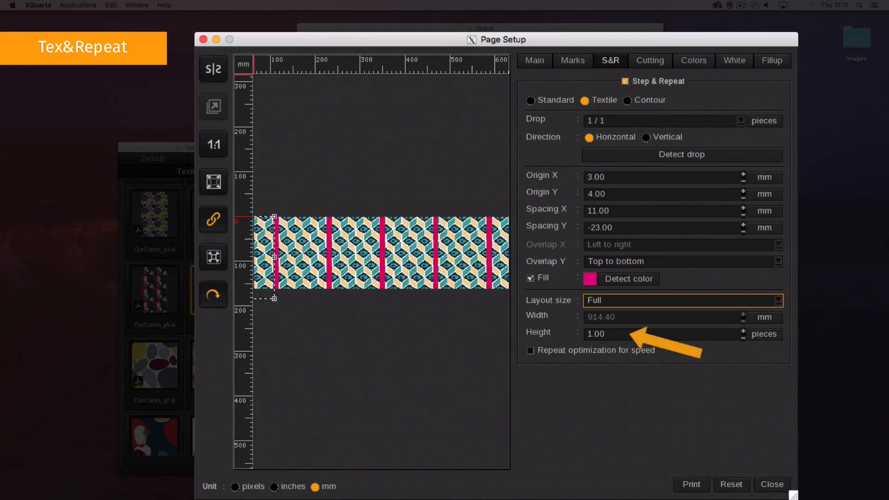
left_click(743, 332)
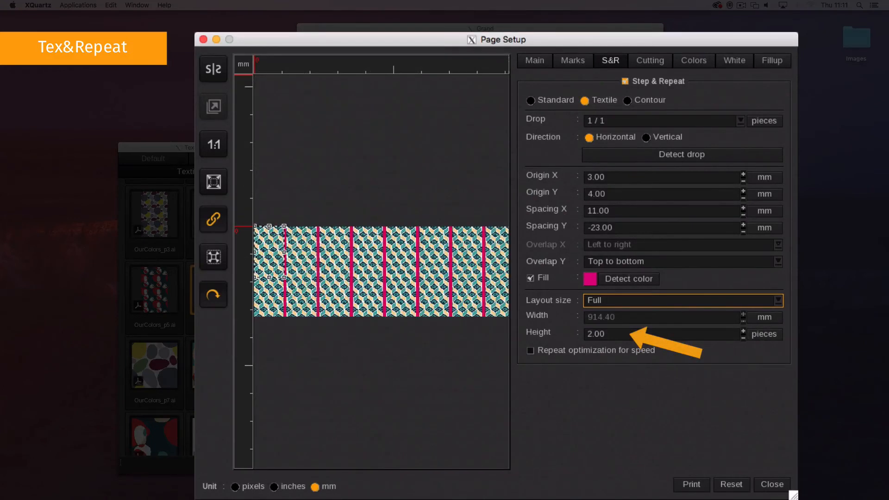
left_click(684, 300)
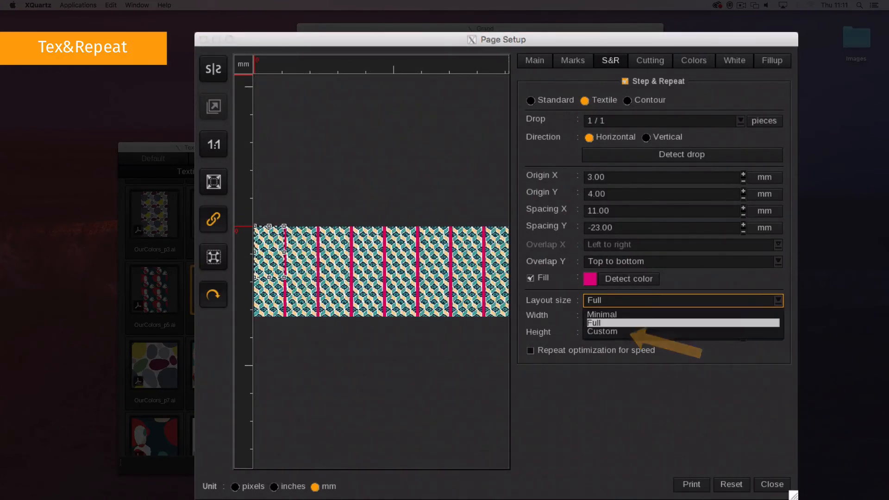
- Choose Custom layout size, 3.00 pieces tall, and enable repeat optimization for speed
left_click(602, 332)
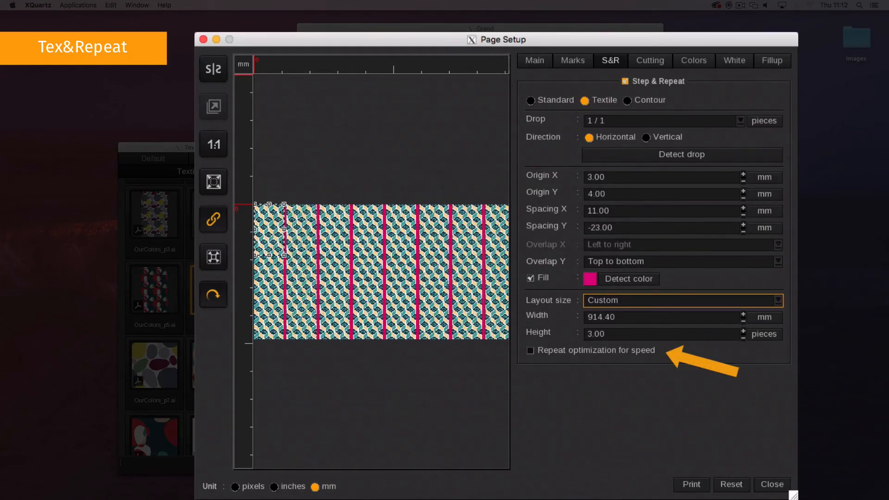
left_click(531, 350)
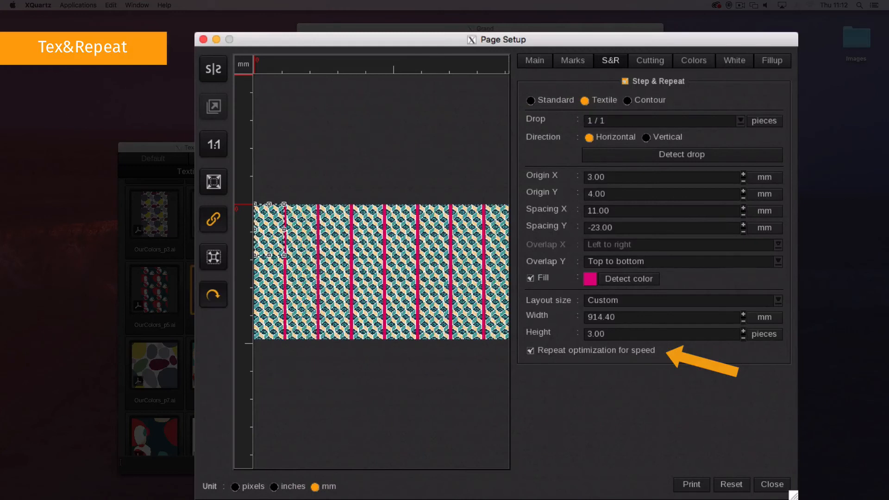